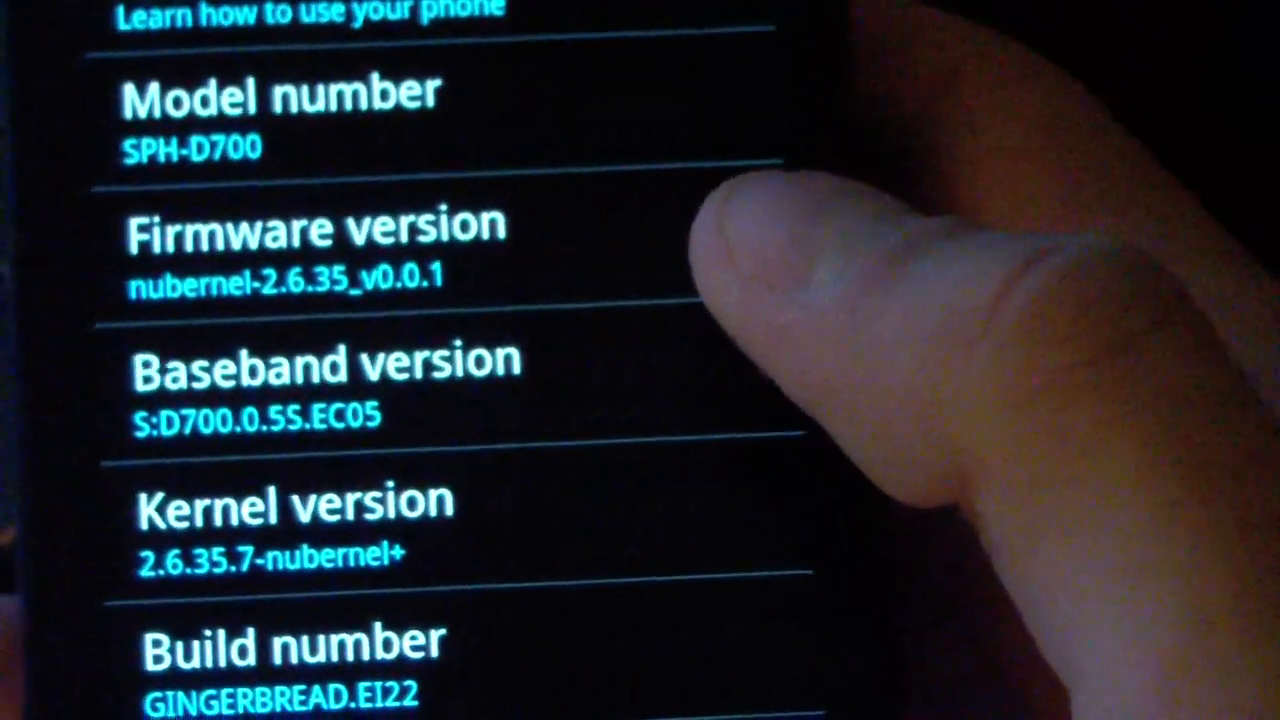
scroll("down", 3)
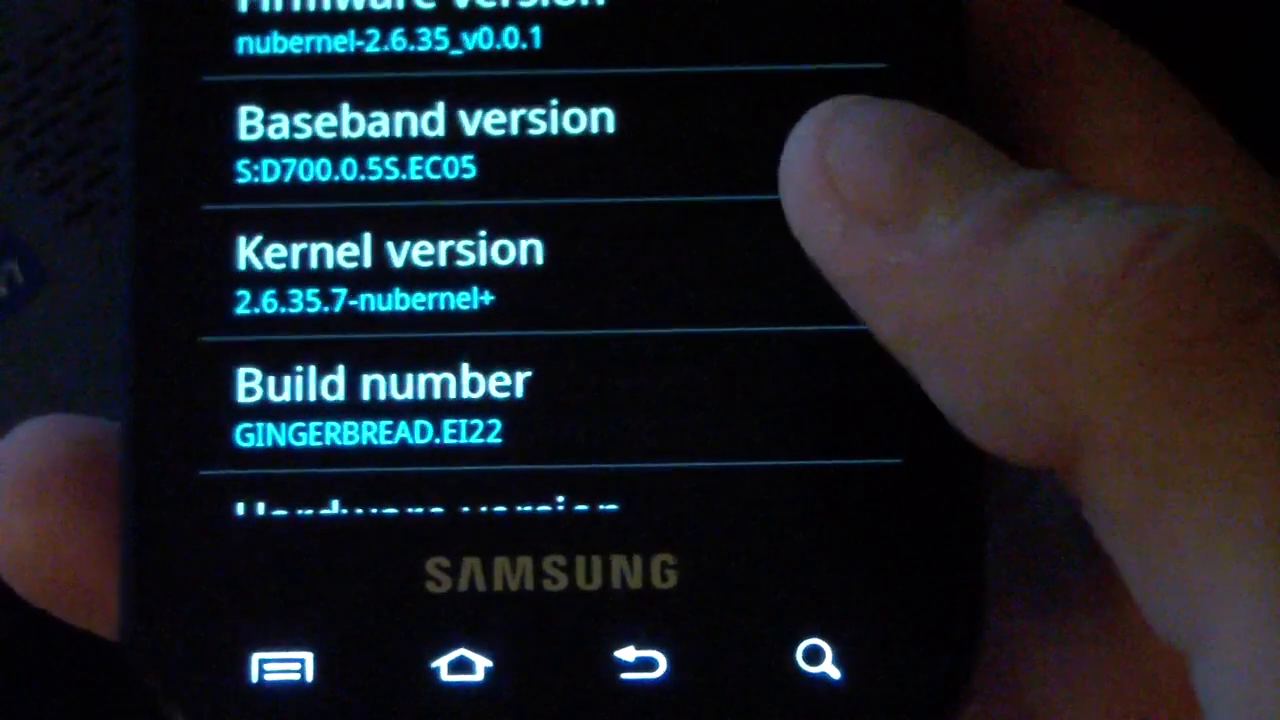